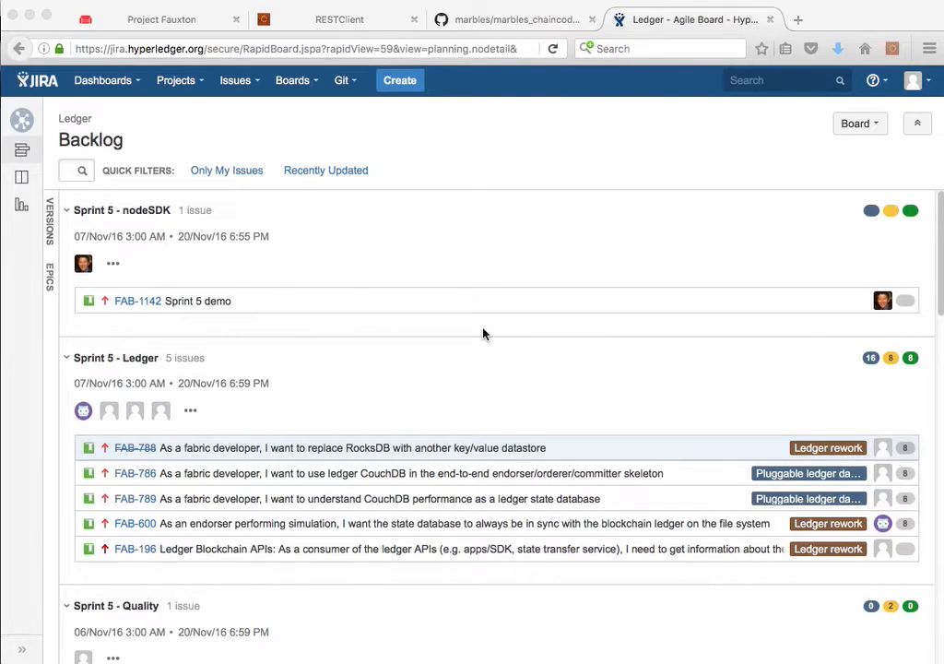
mouse_move(549, 408)
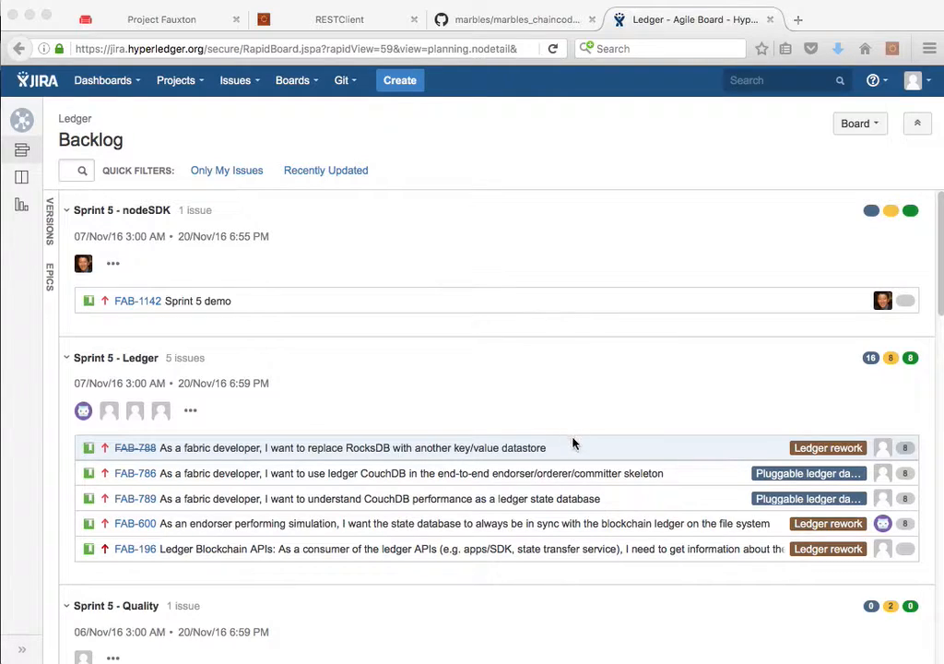
mouse_move(568, 450)
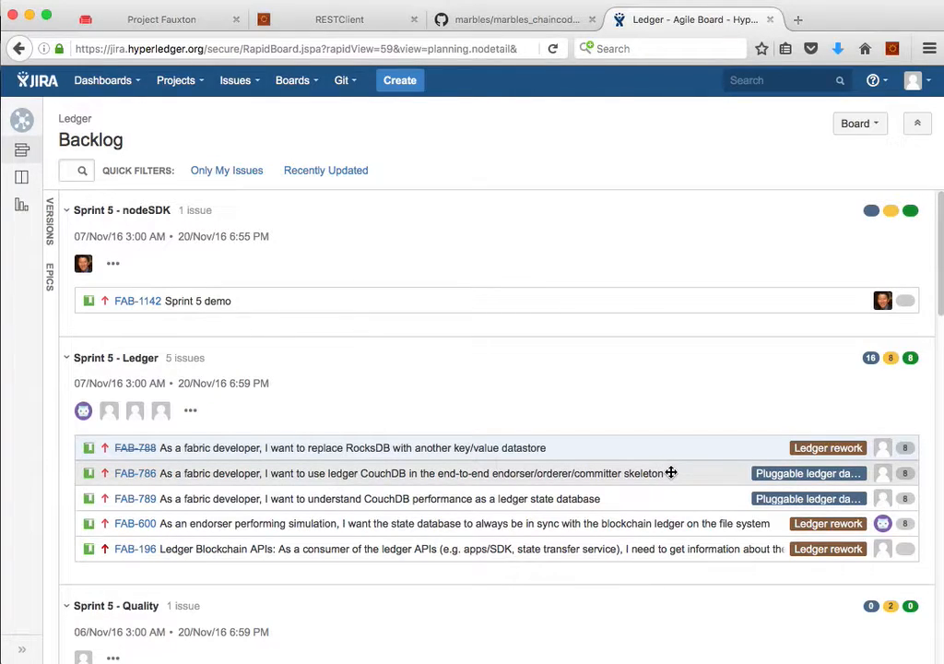
mouse_move(620, 472)
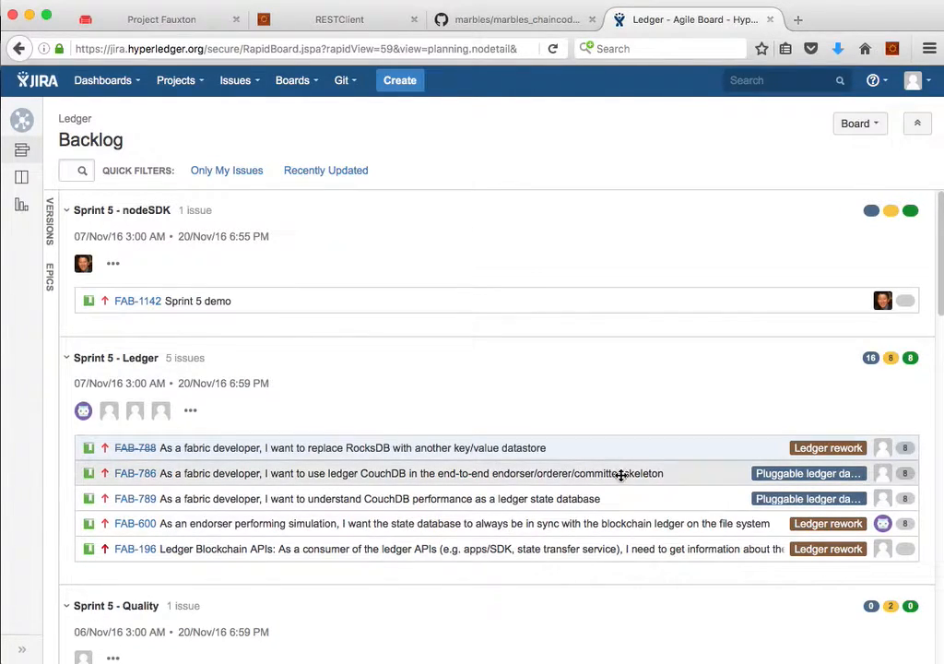
mouse_move(660, 472)
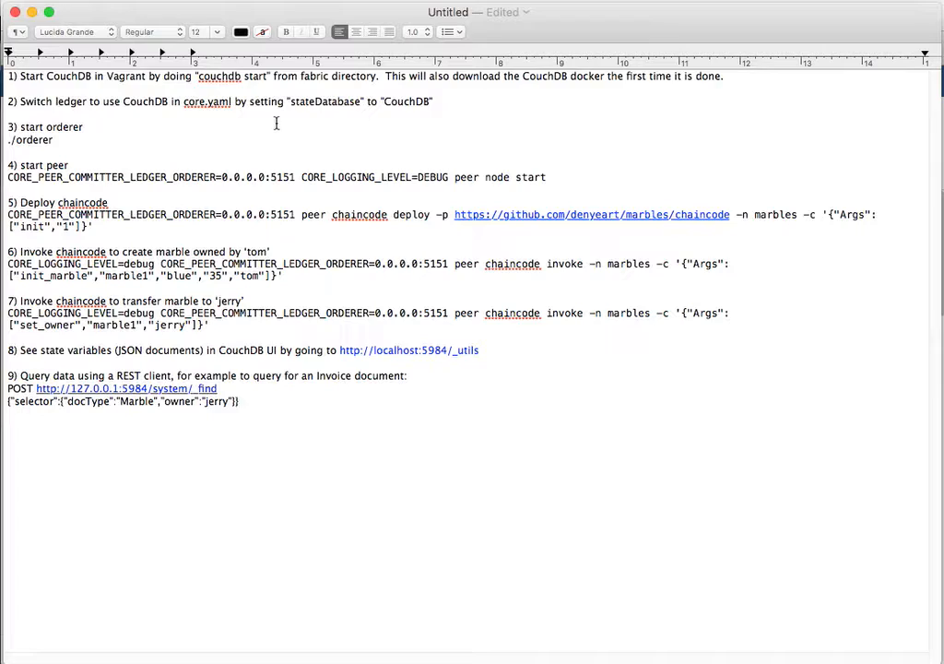
Bring the TextEdit window with the numbered CouchDB setup notes to the front.
left_click(240, 402)
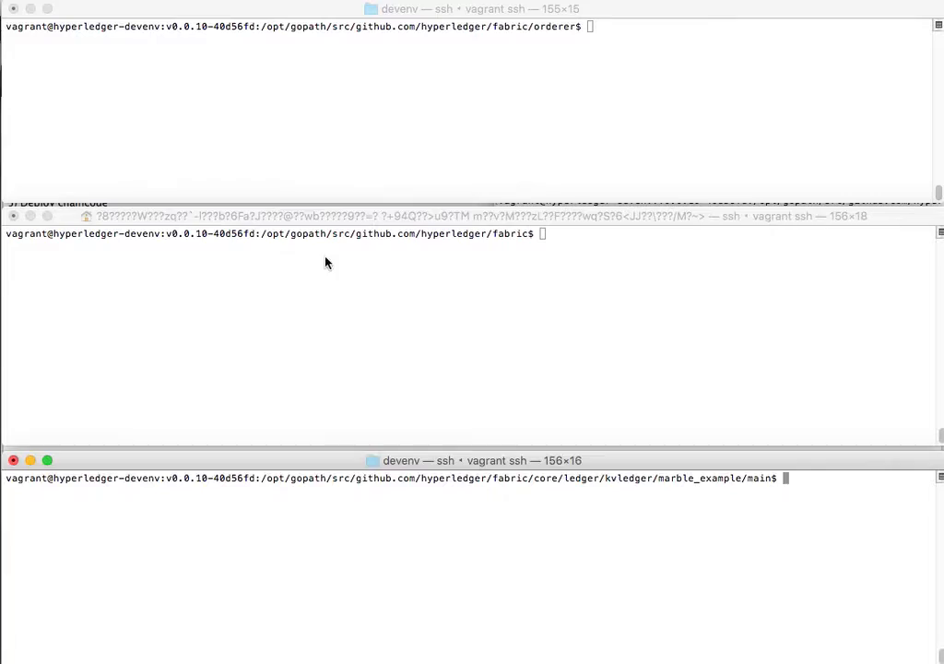
Start the CouchDB container with the couchdb command in the fabric directory terminal.
type("cou")
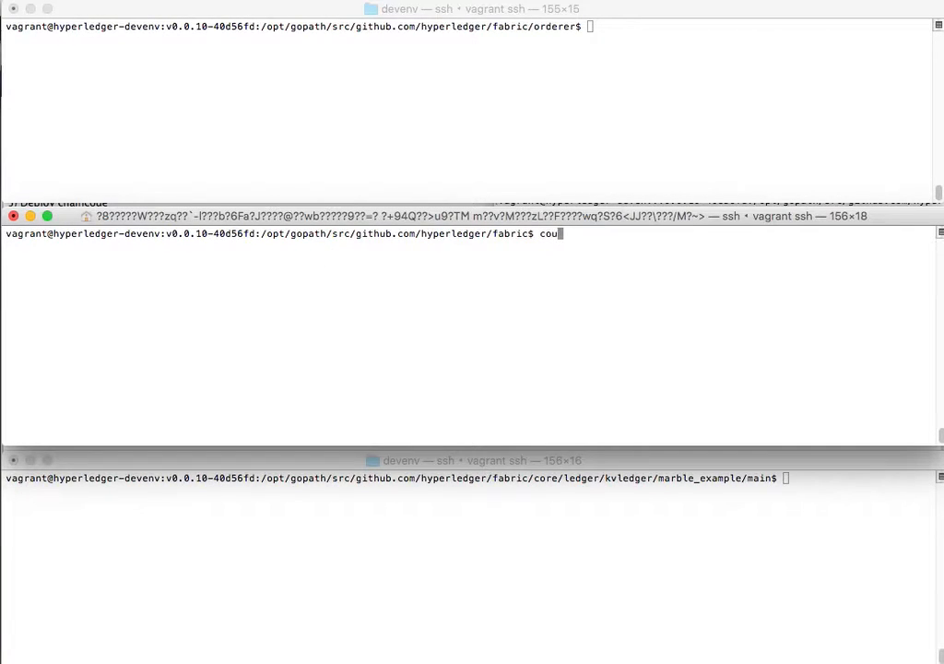
type("chdb")
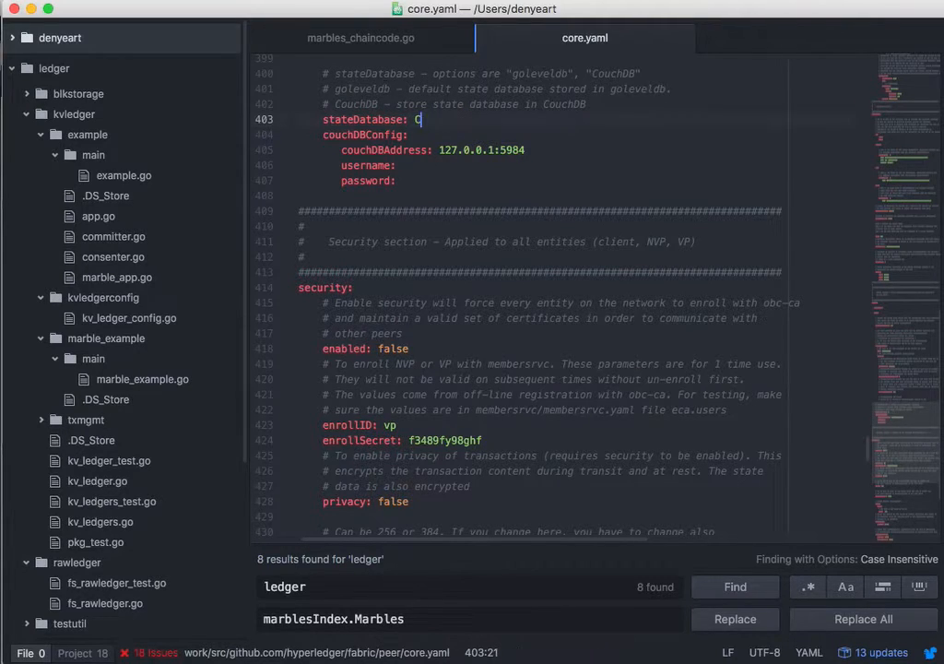
Set stateDatabase to CouchDB in core.yaml and save the file.
type("CouchDB")
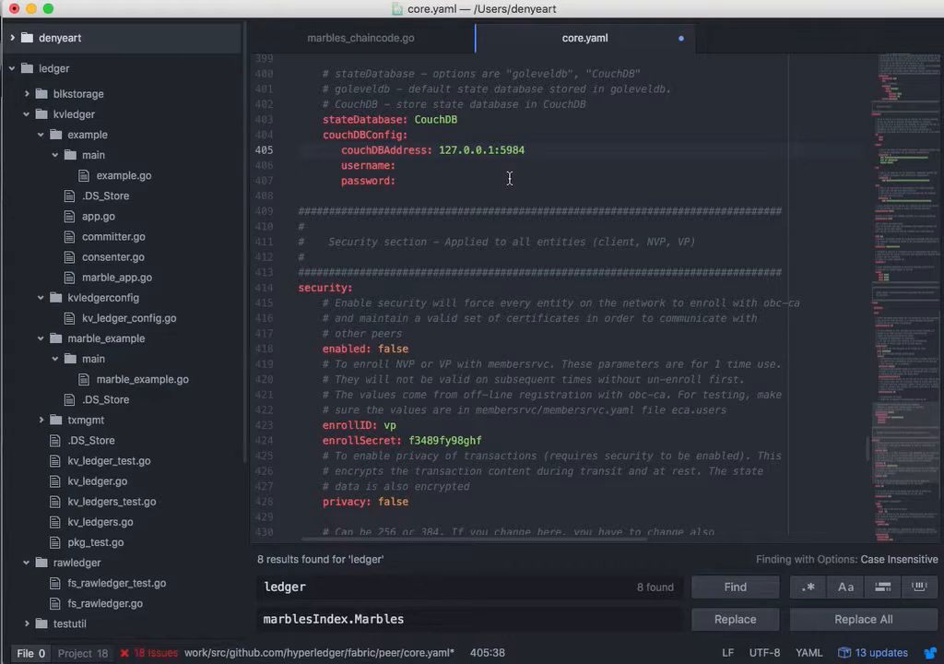
left_click(527, 149)
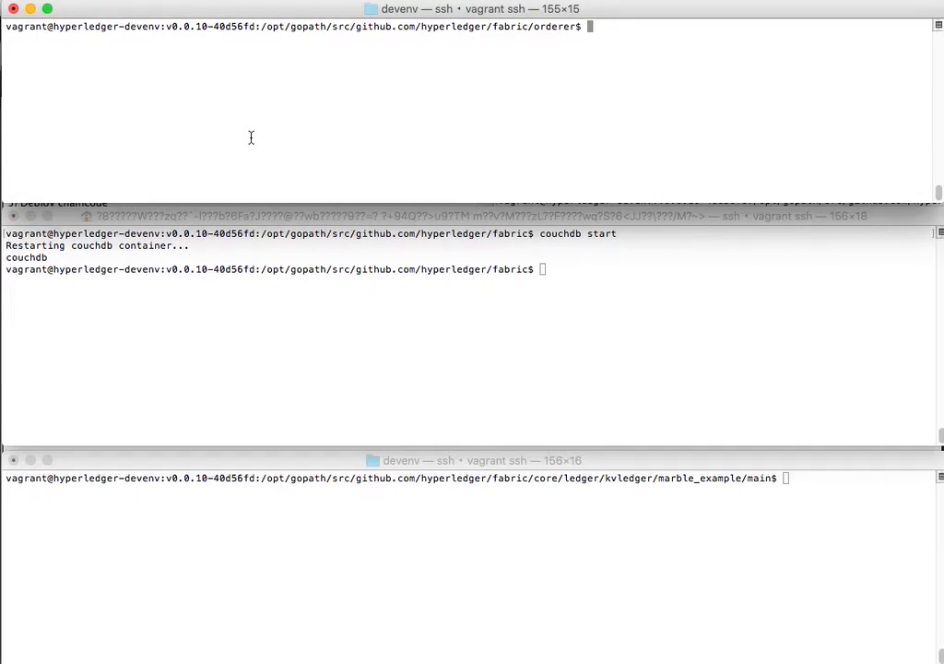
Run ./orderer in the orderer terminal so it starts in solo mode.
type("./orderer")
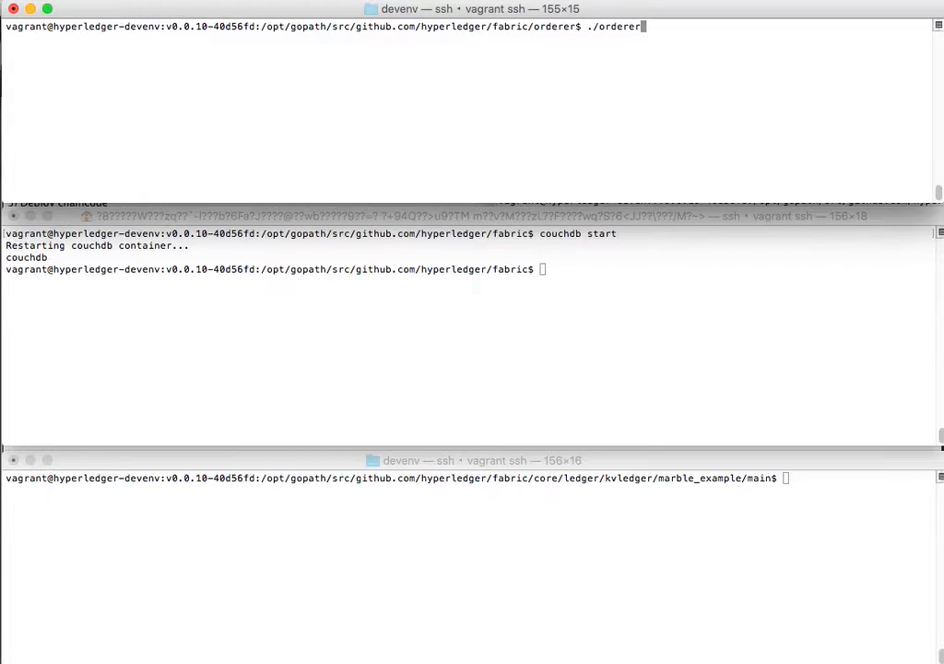
key("Return")
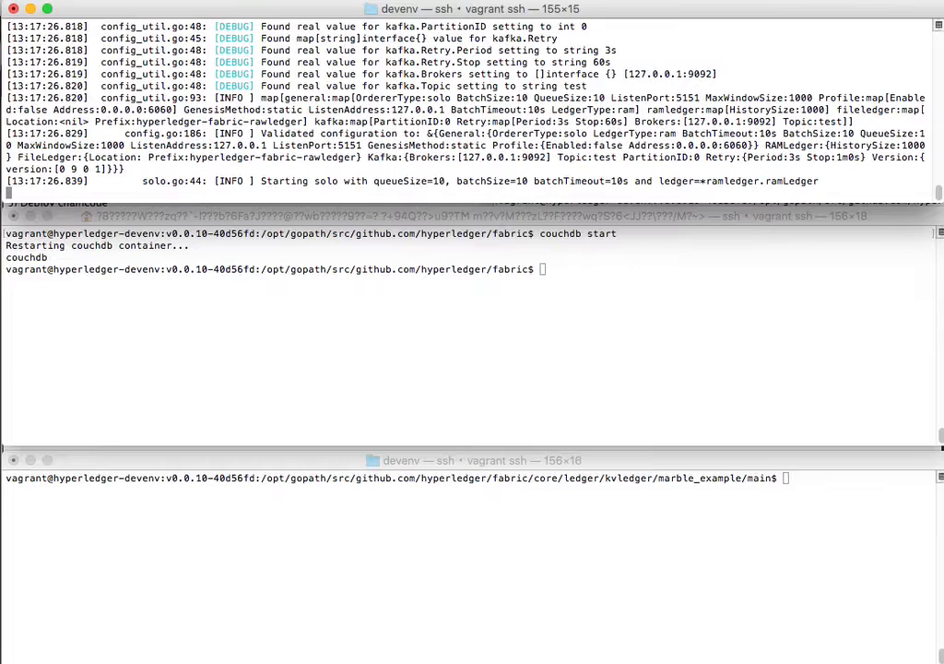
mouse_move(221, 233)
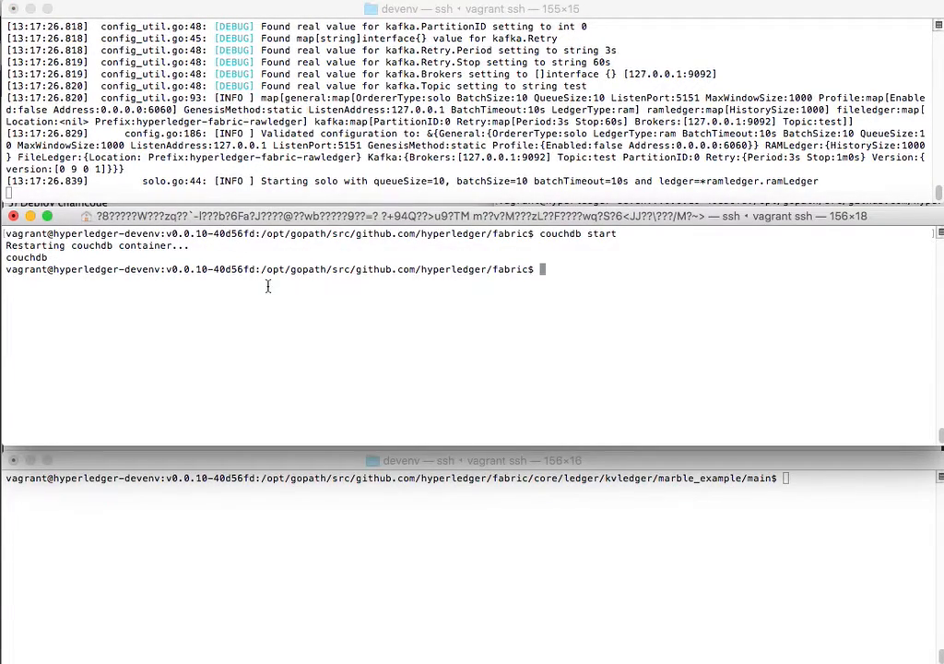
Start the peer node with CORE_PEER_COMMITTER_LEDGER_ORDERER=0.0.0.0:5151 and DEBUG logging.
type("couchdb stop")
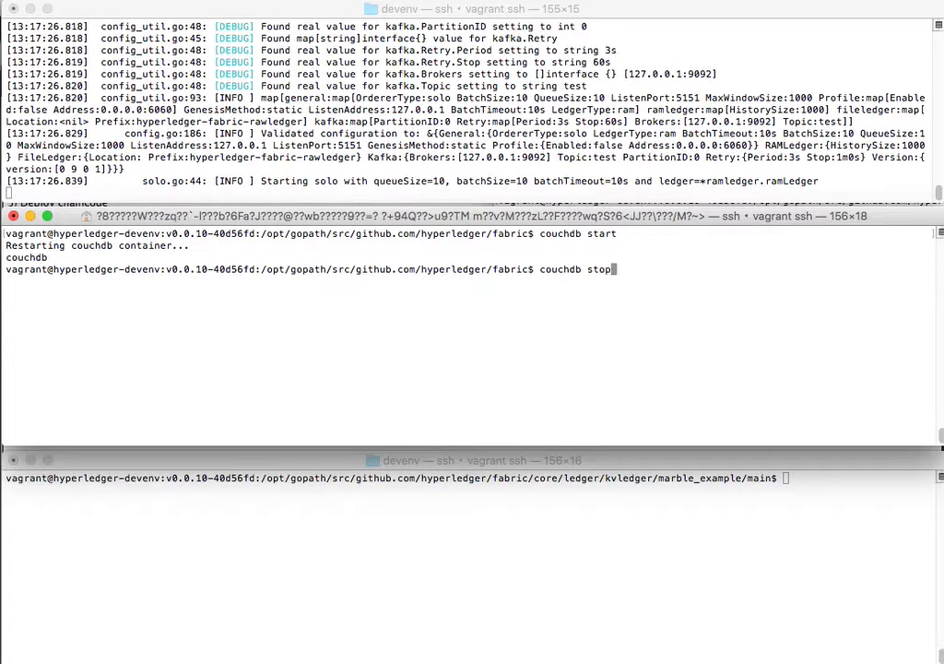
type("CORE_PEER_COMMITTER_LEDGER_ORDERER=0.0.0.0:5151 CORE_LOGGING_LEVEL=DEBUG peer node start")
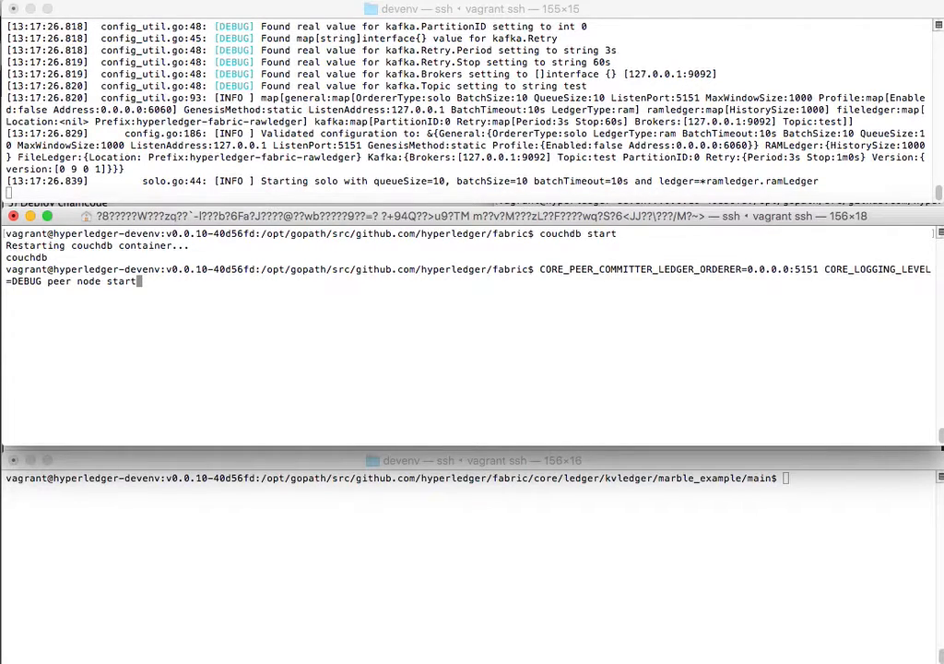
key("Return")
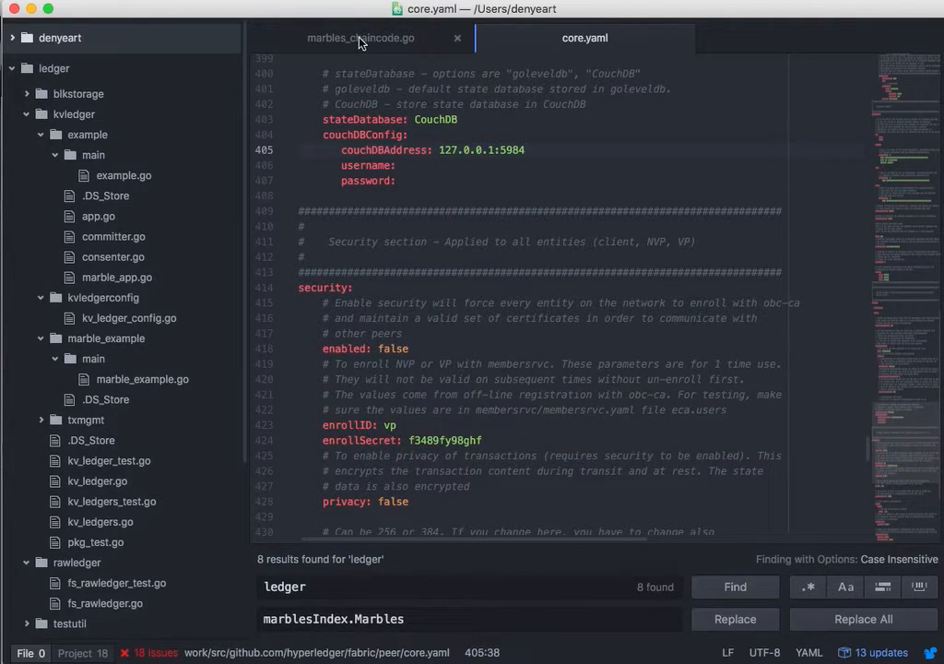
mouse_move(362, 37)
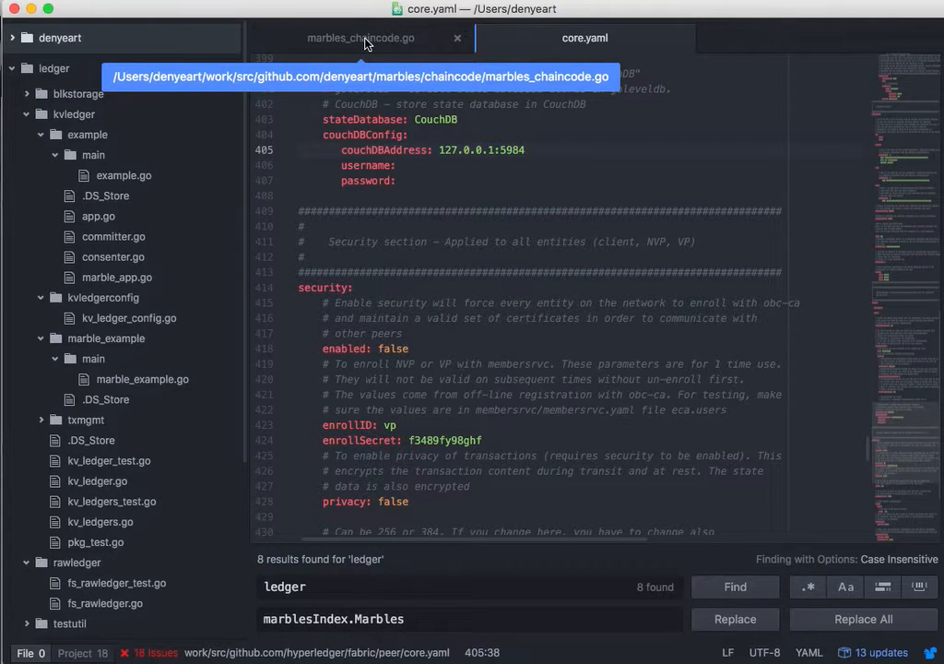
Review the Marble, Description and AnOpenTrade struct definitions in marbles_chaincode.go.
left_click(359, 37)
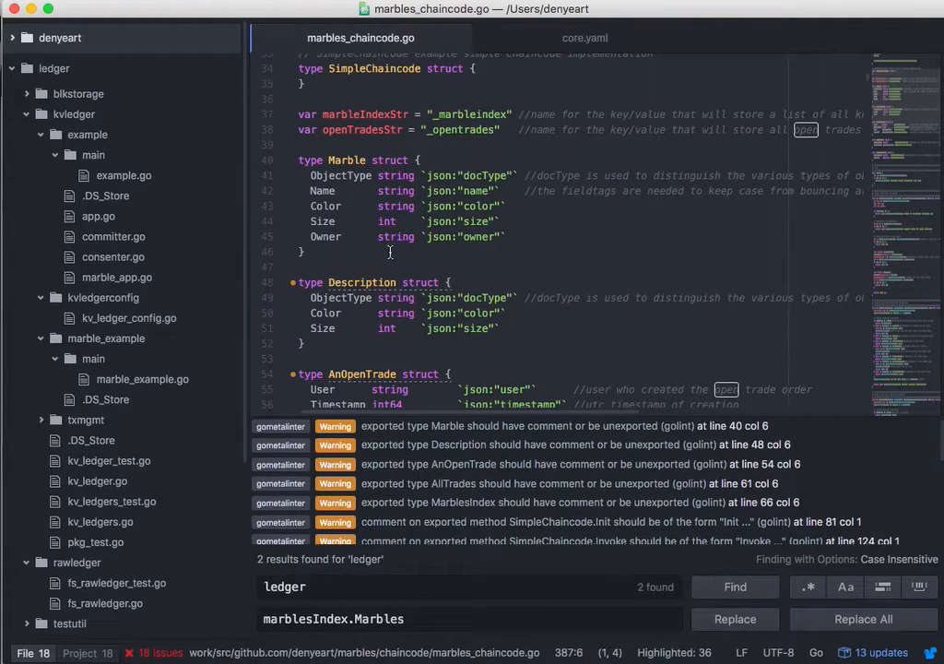
mouse_move(430, 170)
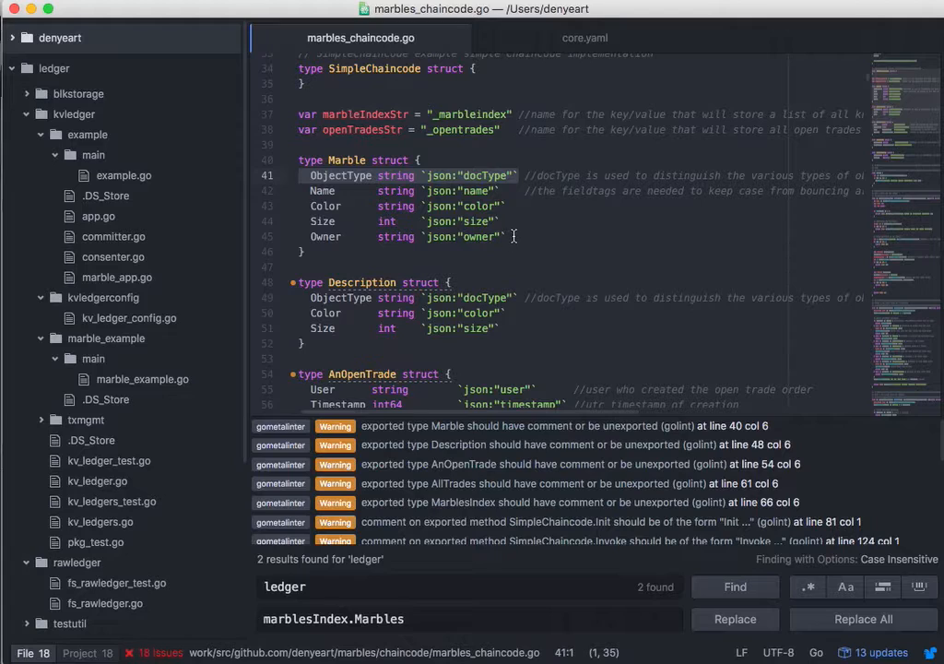
scroll("down", 3)
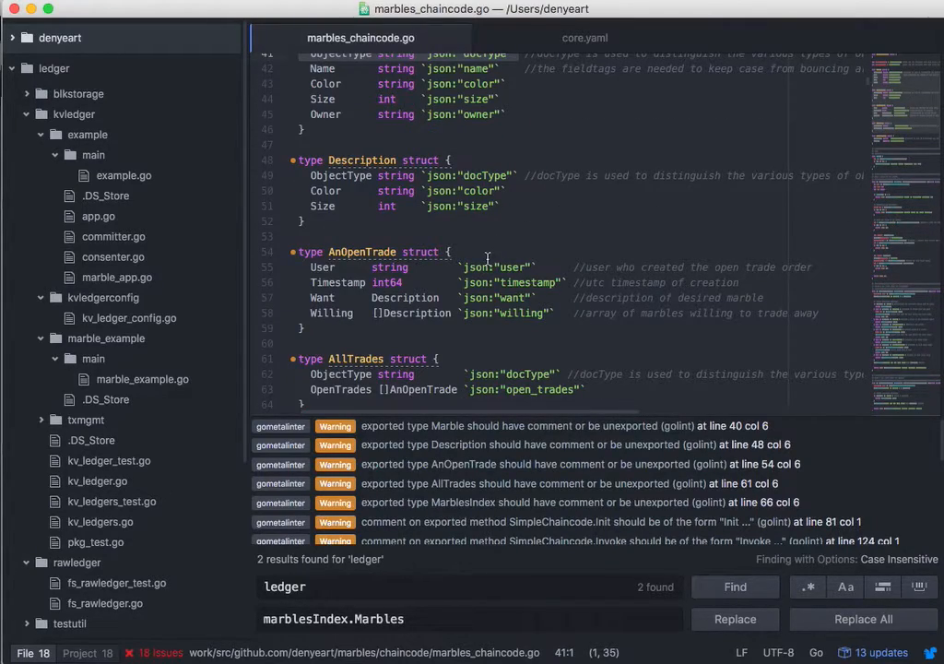
scroll("down", 3)
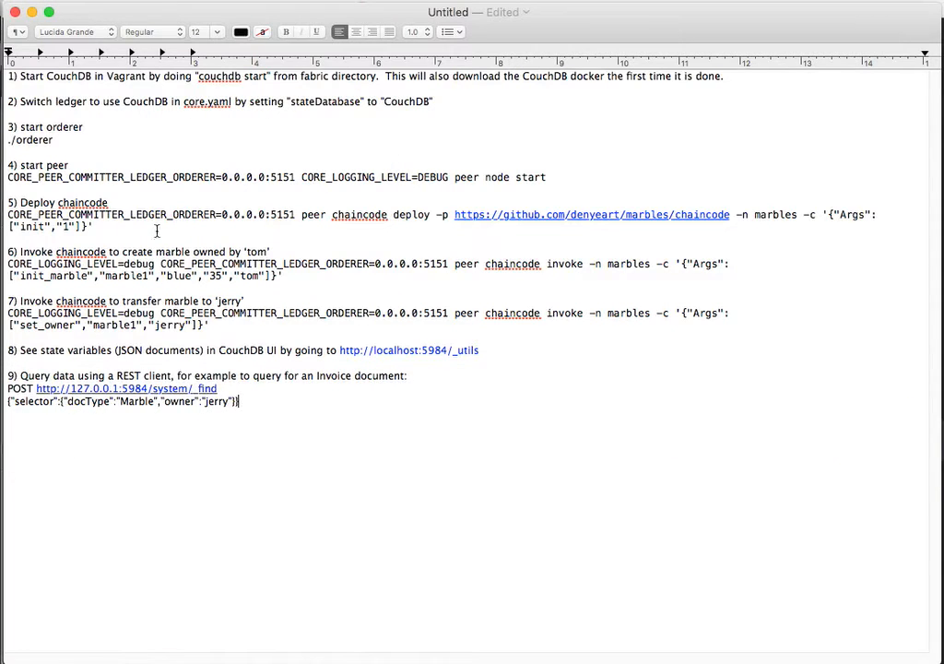
Deploy the marbles chaincode from its GitHub path to the peer with the orderer at 0.0.0.0:5151.
left_click_drag(7, 214, 92, 227)
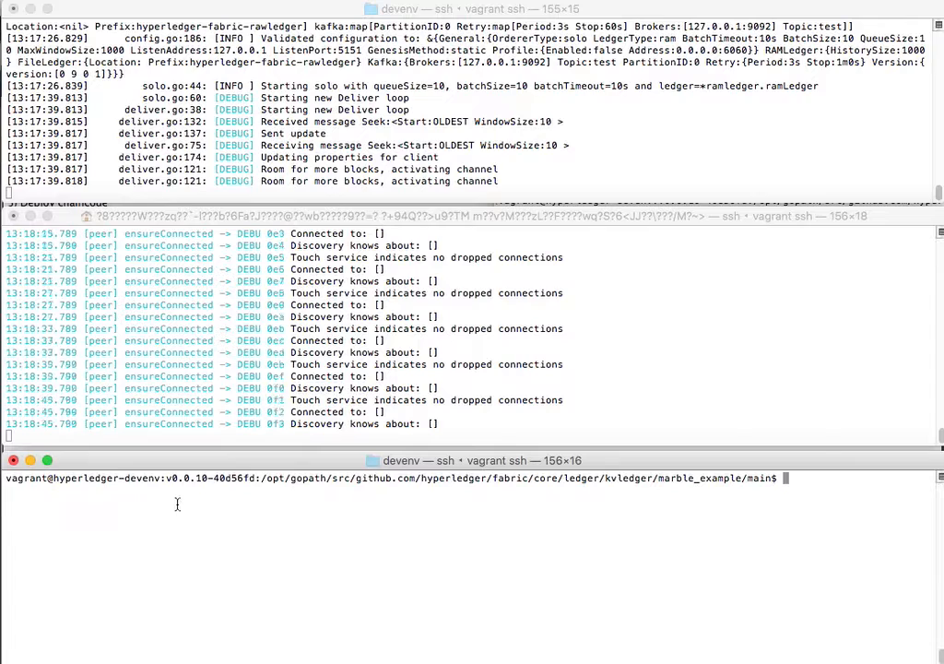
type("CORE_PEER_COMMITTER_LEDGER_ORDERER=0.0.0.0:5151 peer chaincode deploy -p https://github.com/denyeart/marbles/chaincode -n marbles -c '{\"Args\":[\"init\",\"1\"]}'")
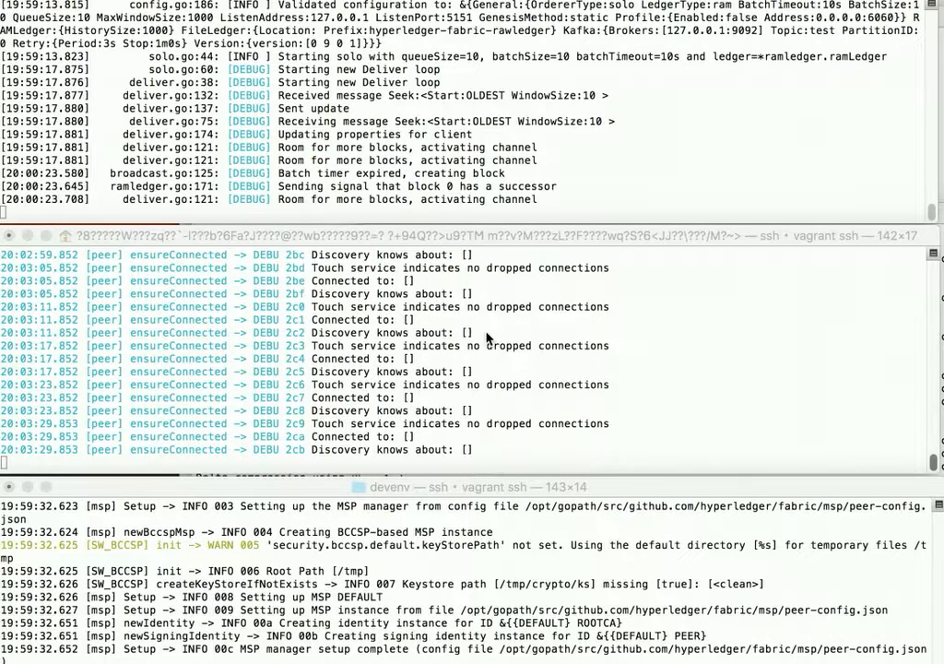
mouse_move(649, 380)
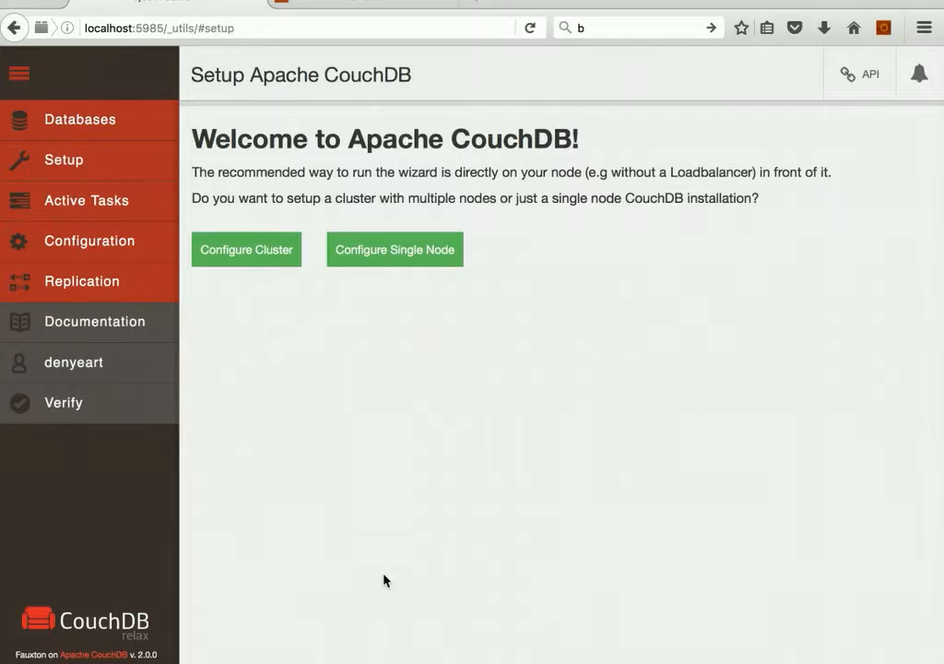
Browse the system database's All Documents listing, including lifecycle and marbles entries.
left_click(79, 120)
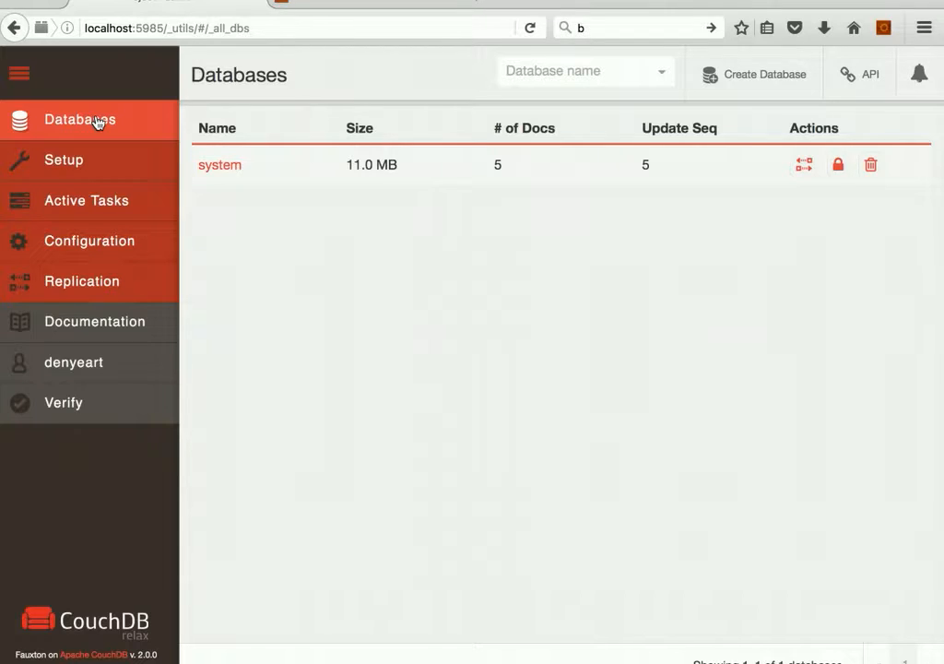
left_click(218, 164)
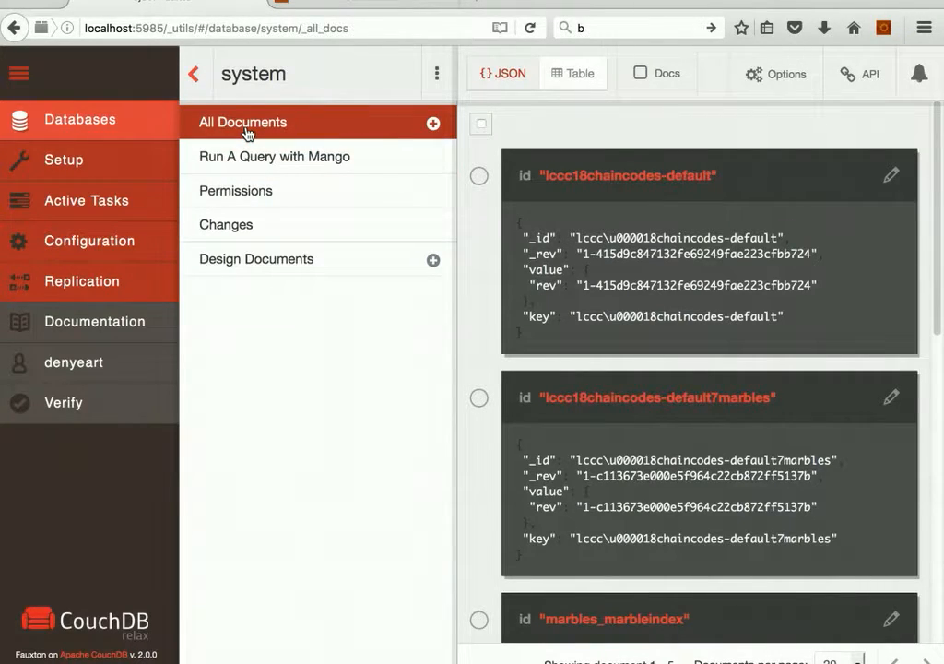
mouse_move(273, 155)
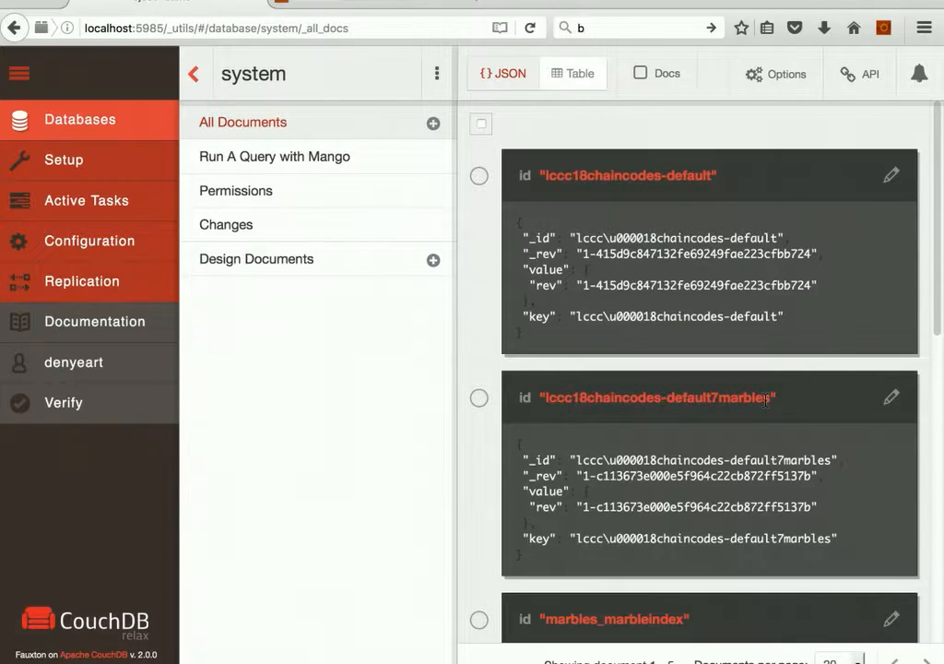
scroll("down", 3)
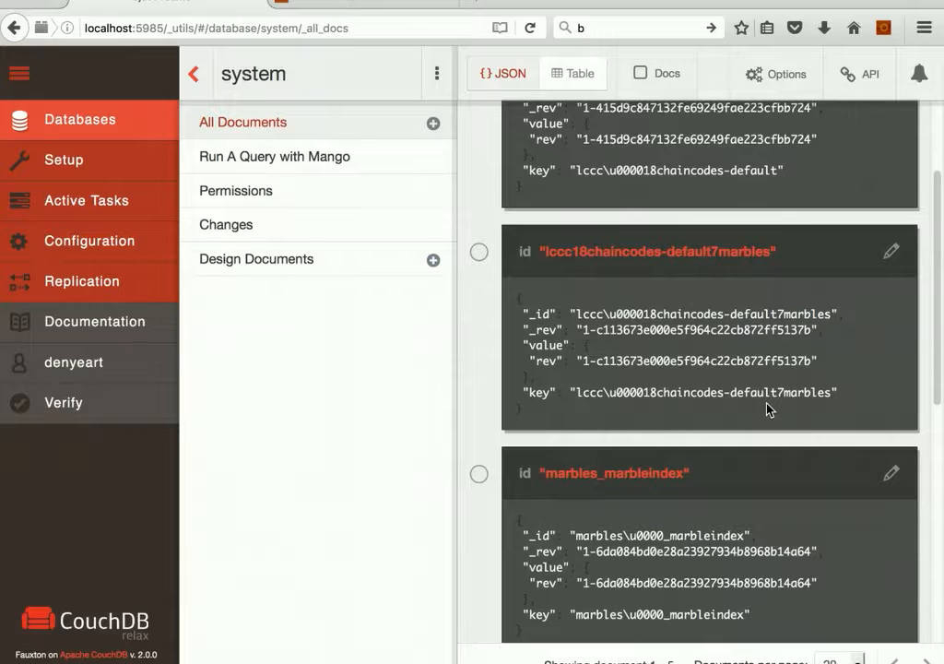
scroll("down", 3)
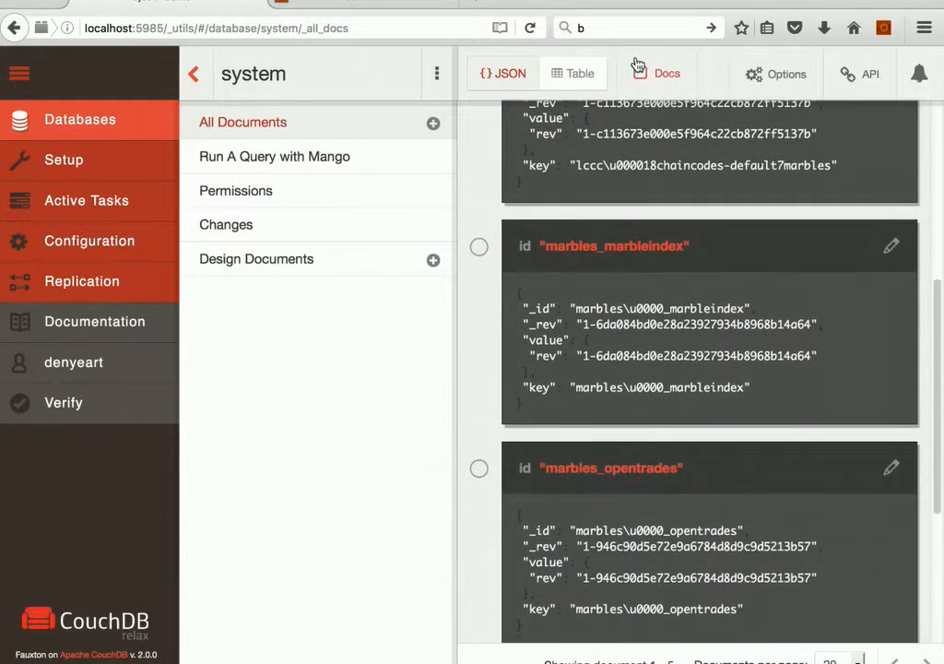
Include full document bodies in the listing and review the marbles index and open-trades documents.
left_click(656, 73)
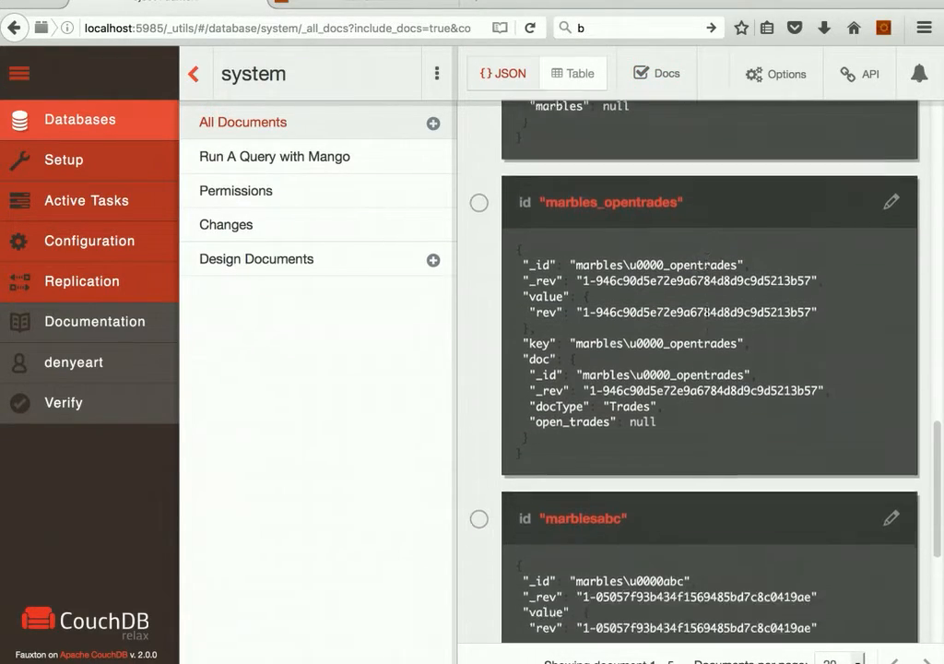
scroll("down", 3)
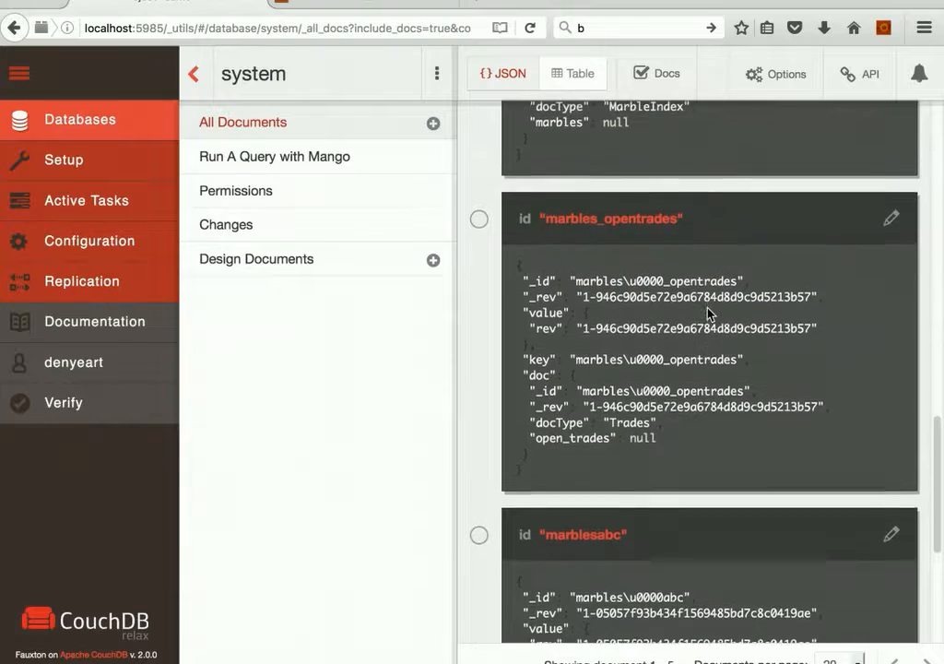
scroll("down", 3)
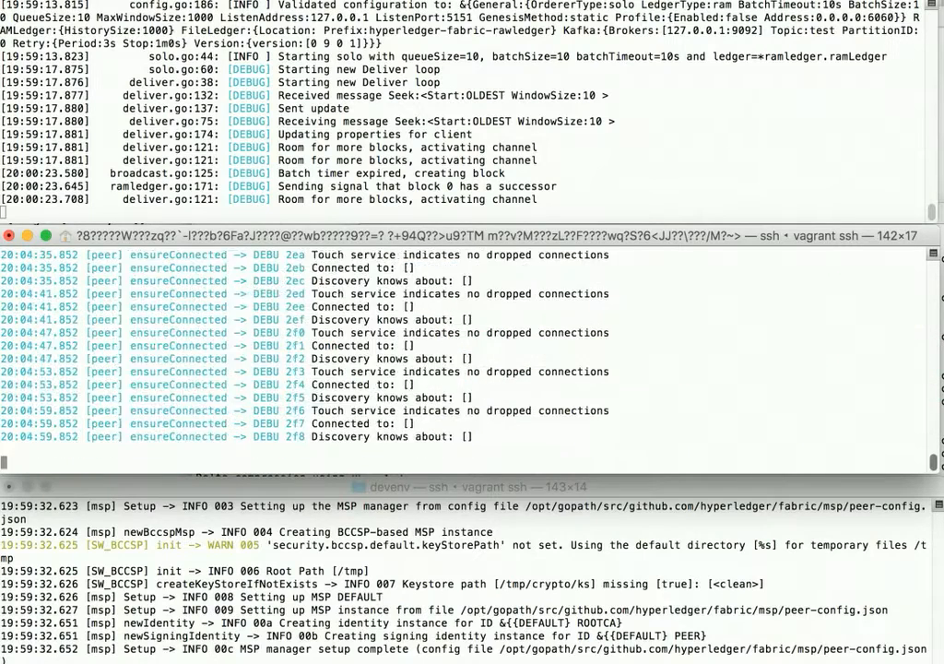
Scroll the peer log to confirm the marble index saved to CouchDB and the block committed.
scroll("down", 3)
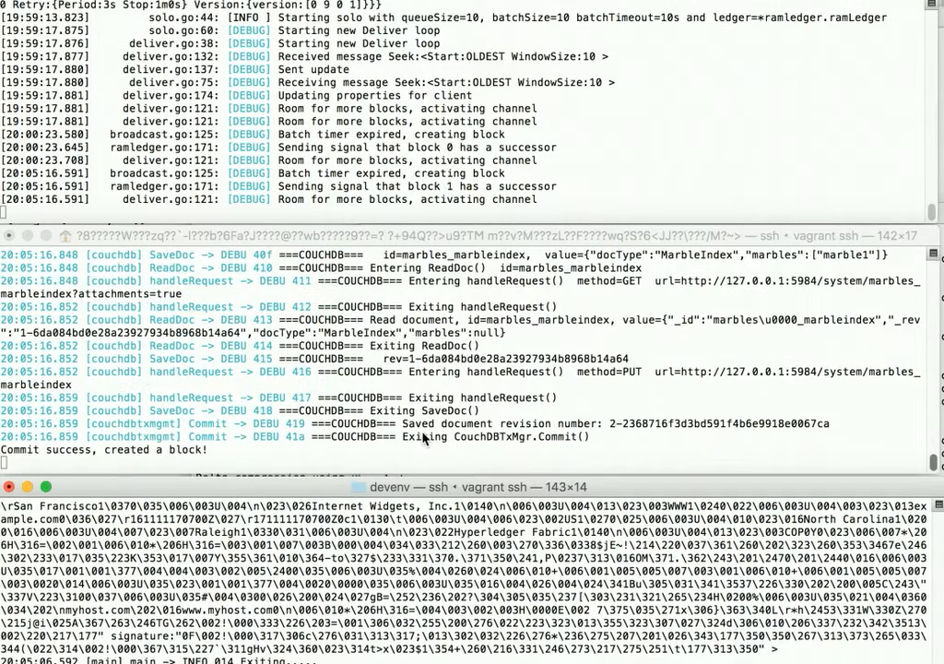
scroll("down", 3)
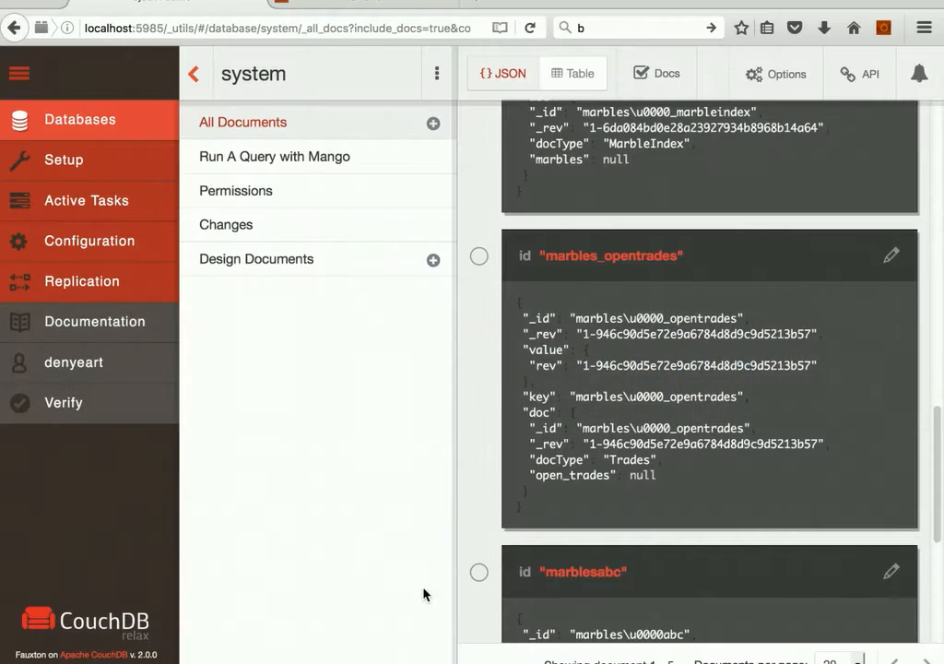
Reload All Documents with bodies included, showing marble1: blue, size 35, owner tom.
left_click(243, 122)
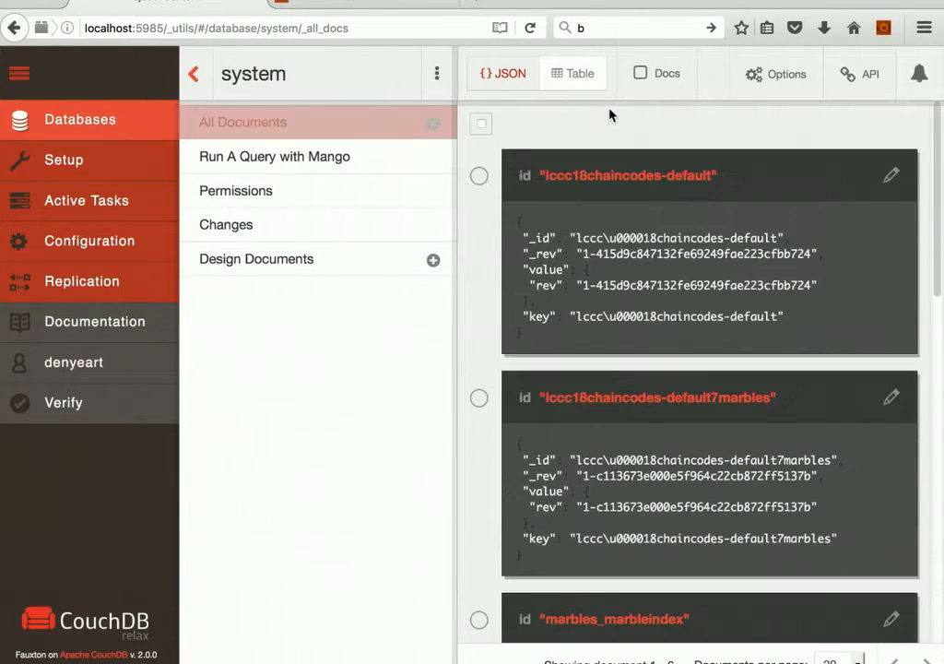
left_click(656, 73)
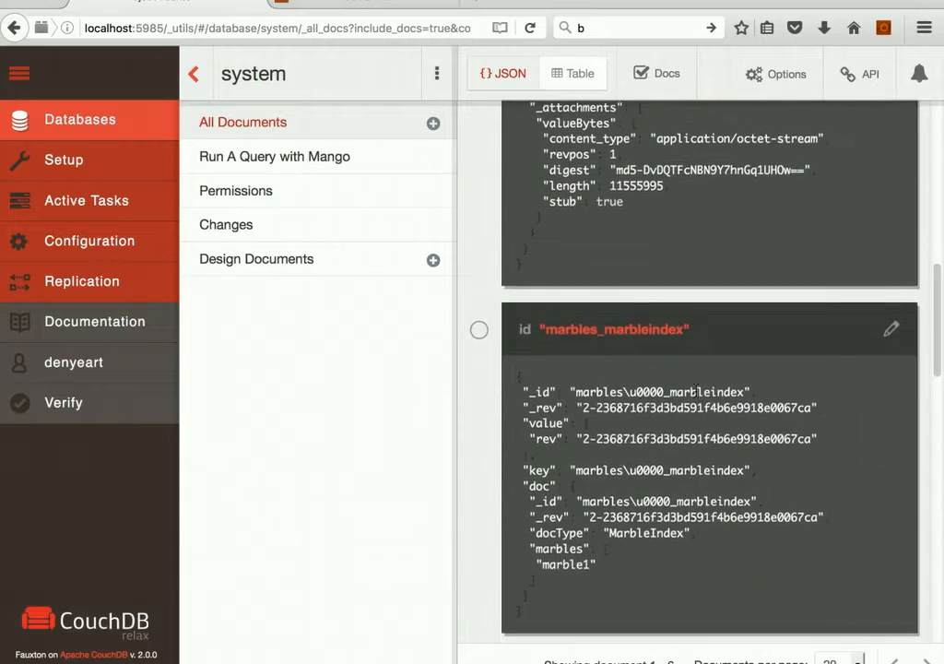
scroll("down", 3)
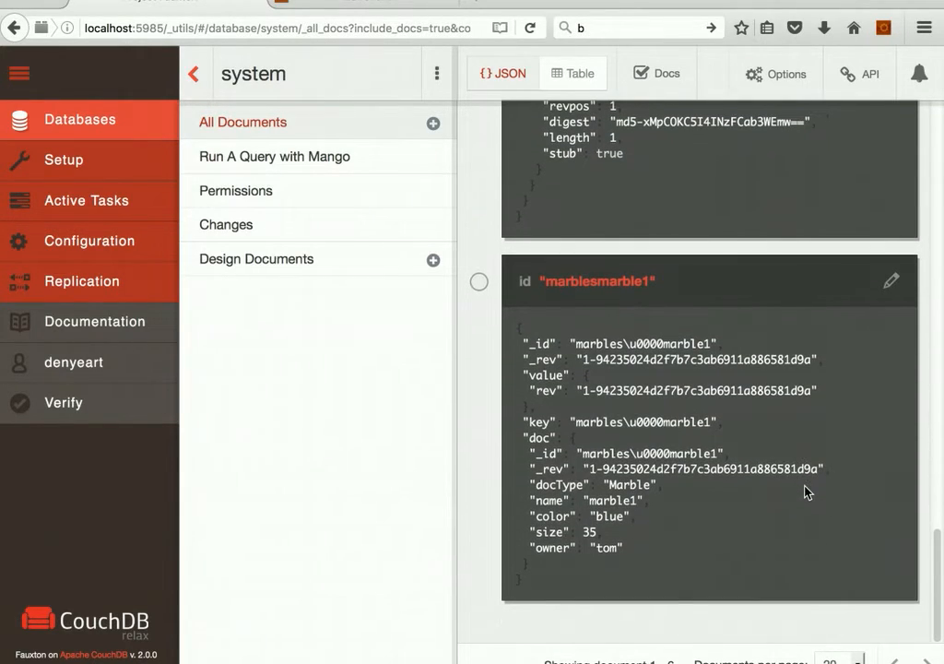
mouse_move(645, 310)
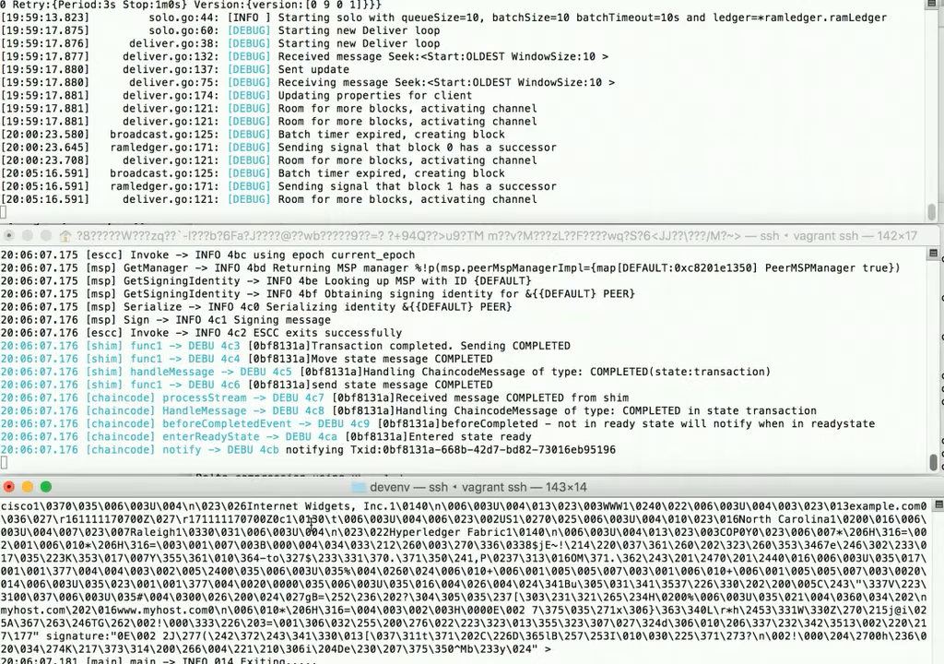
mouse_move(461, 369)
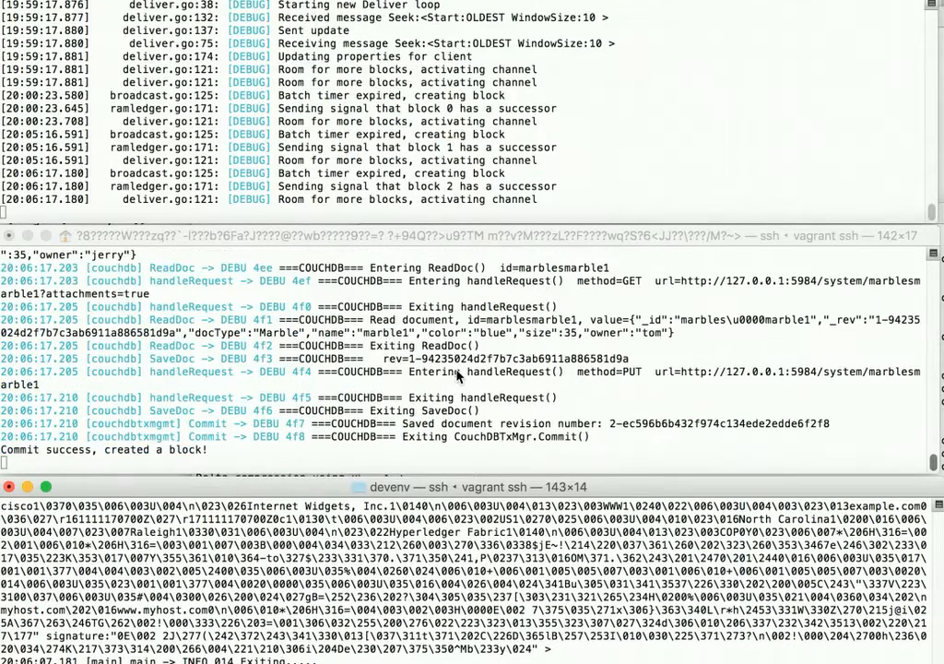
Scroll the peer log to confirm marble1 re-saved with owner jerry and the block committed.
scroll("down", 3)
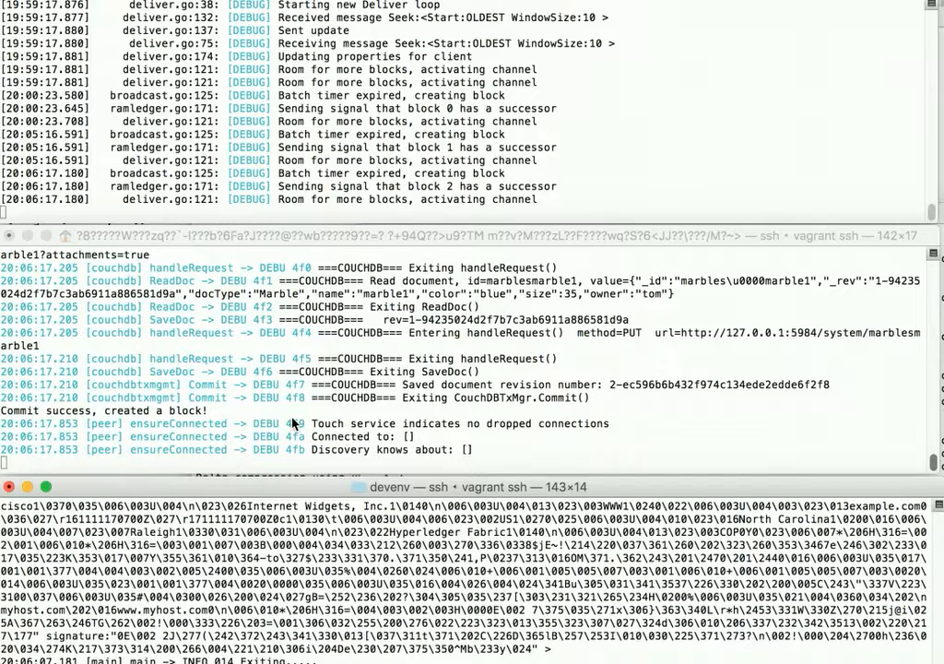
scroll("down", 3)
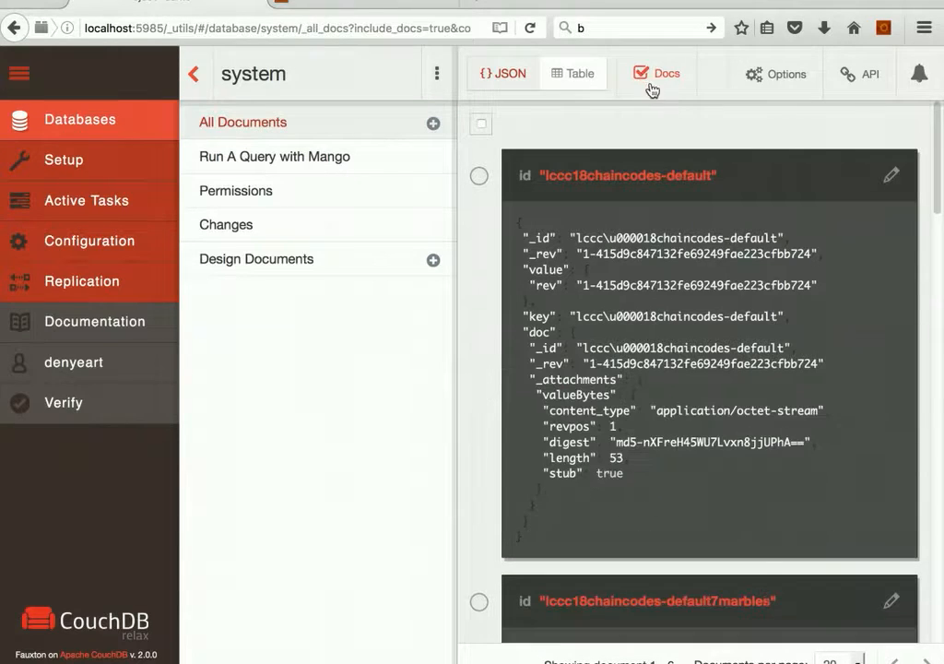
Scroll the refreshed document list to marble1 and select its owner field showing jerry at revision 2.
scroll("down", 3)
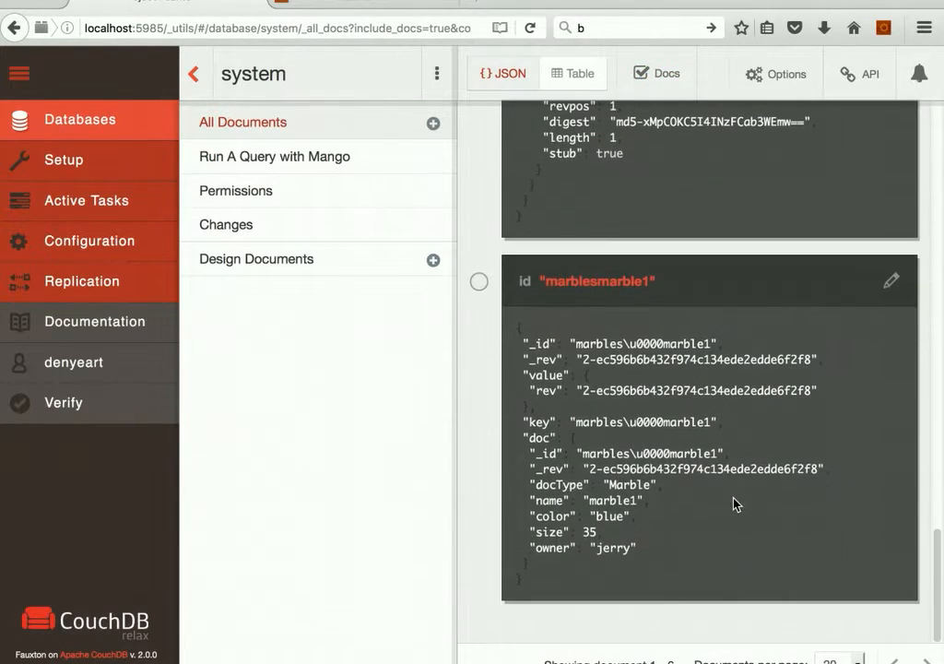
mouse_move(671, 560)
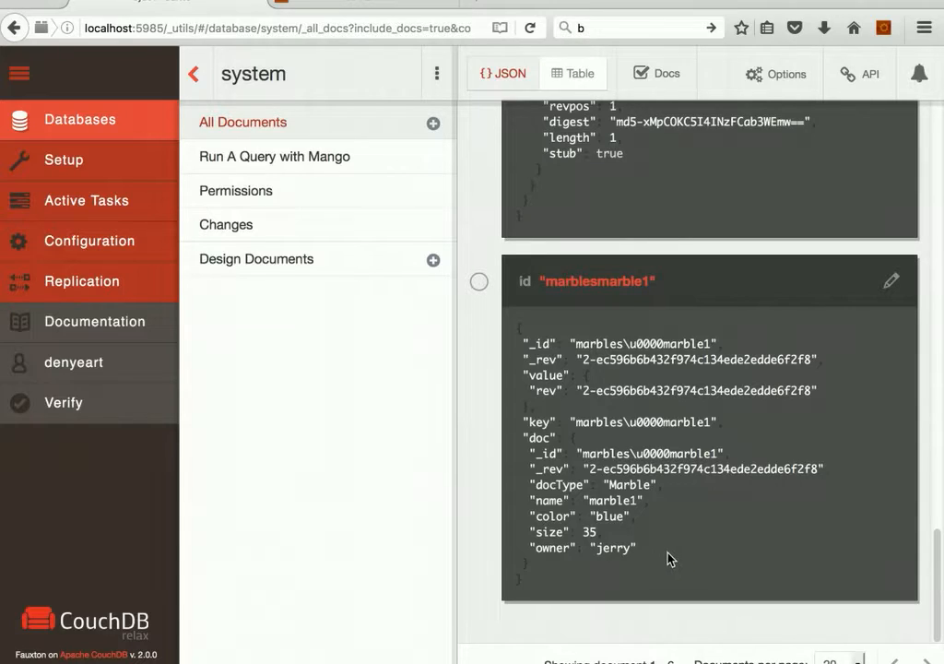
left_click_drag(531, 483, 636, 553)
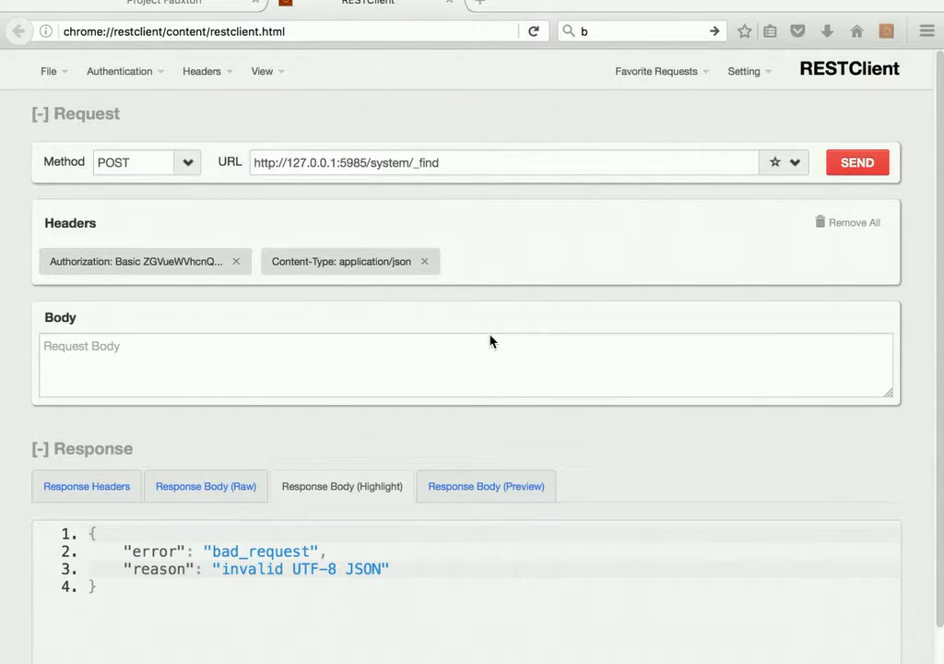
mouse_move(465, 301)
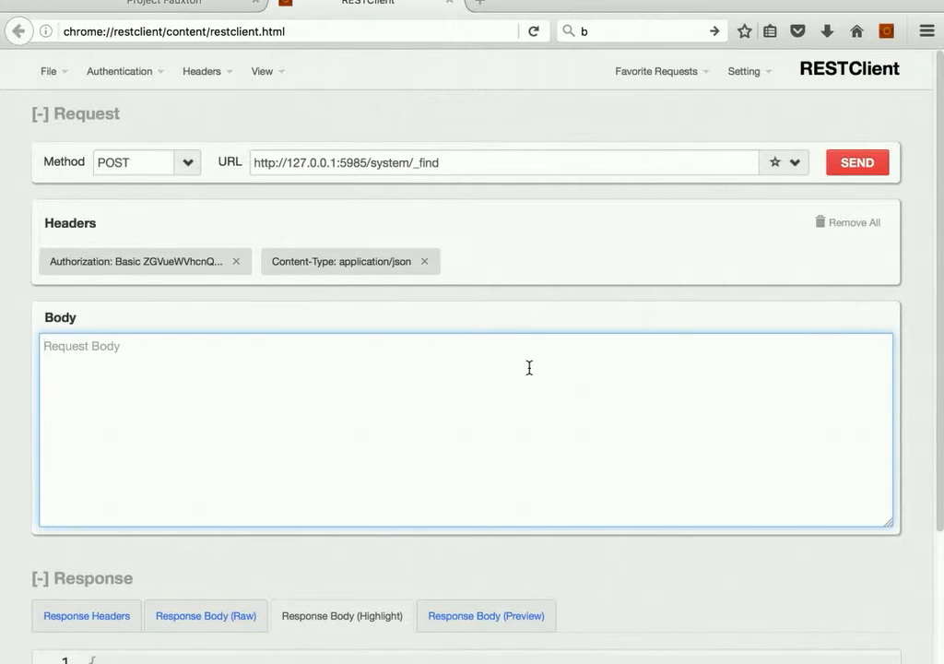
Enter the _find body {"selector":{"docType":"Marble","owner":"jerry"}}.
type("{\"selector\":{\"docType\":\"Marble\",\"owner\":\"jerry\"}}")
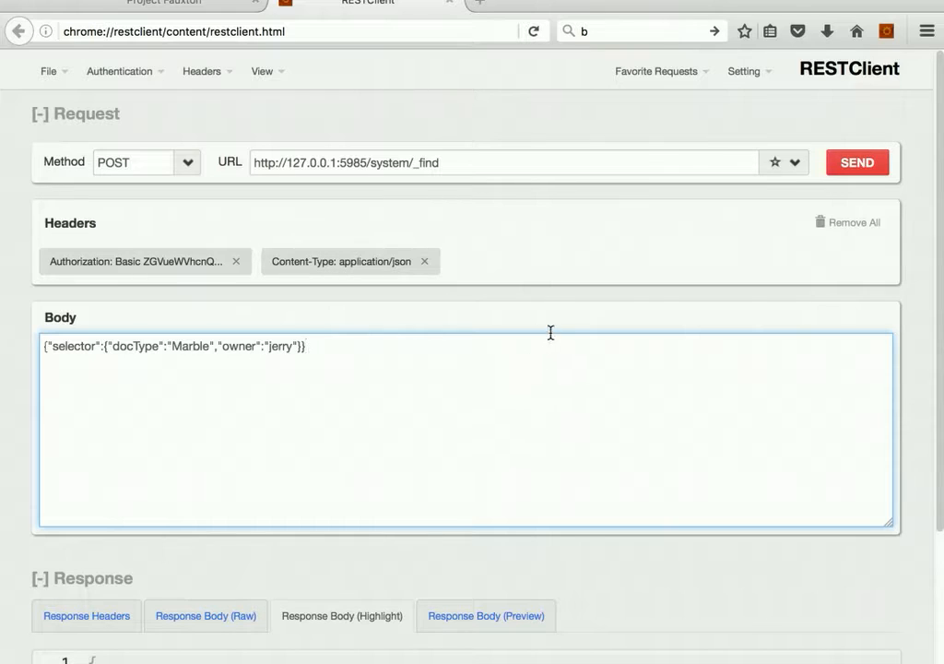
Send the _find query and read the response returning marble1 (blue, size 35, owner jerry) with a no-matching-index warning.
left_click(856, 162)
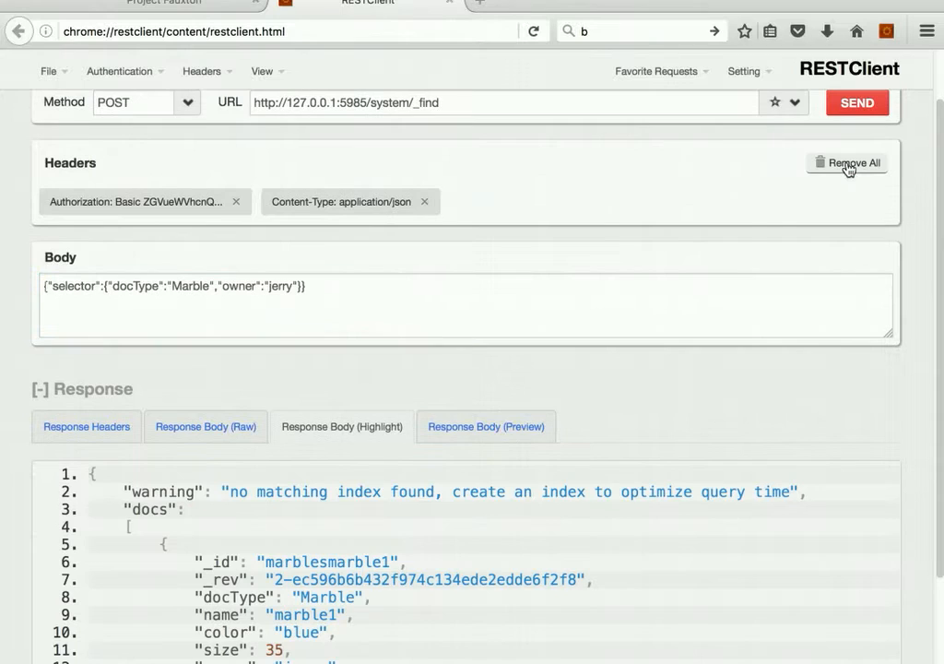
scroll("down", 3)
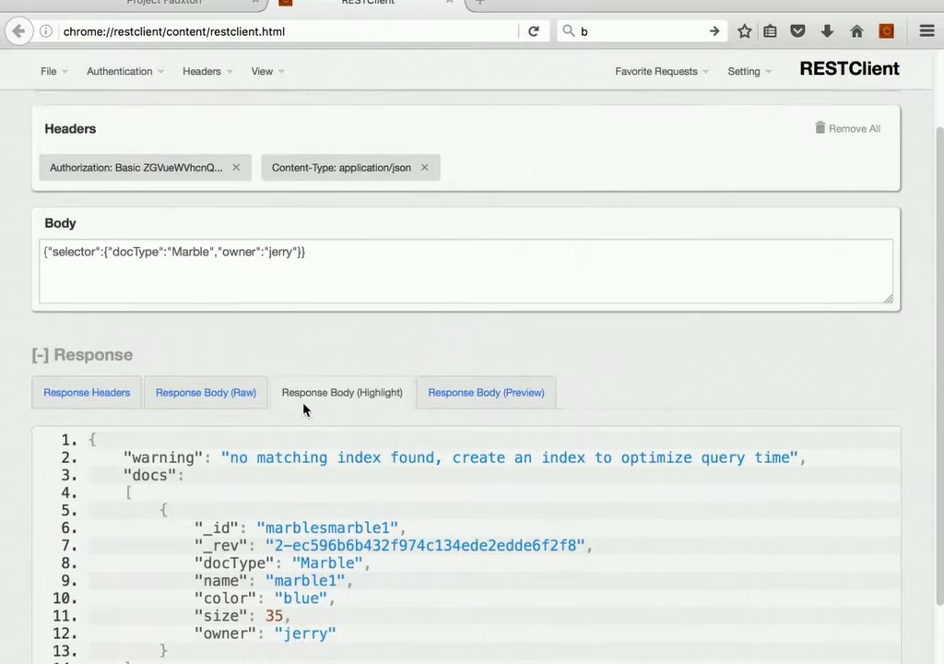
scroll("down", 3)
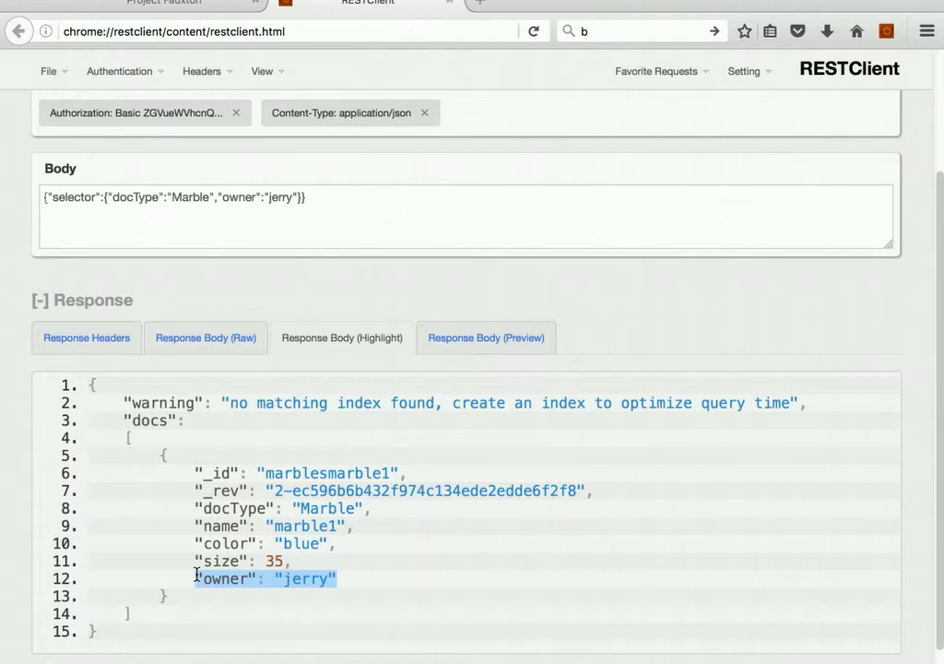
mouse_move(820, 413)
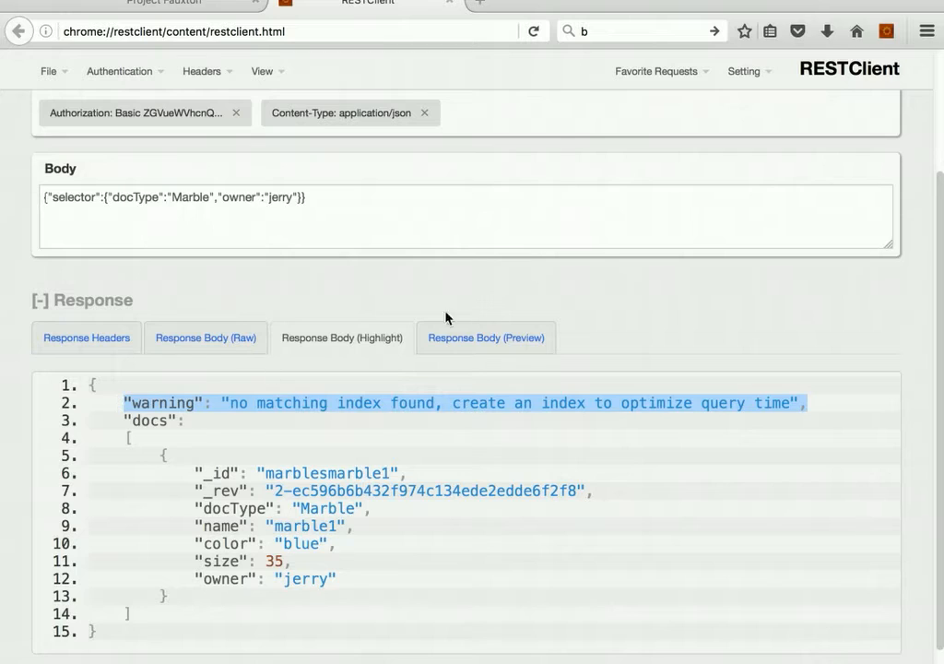
scroll("up", 3)
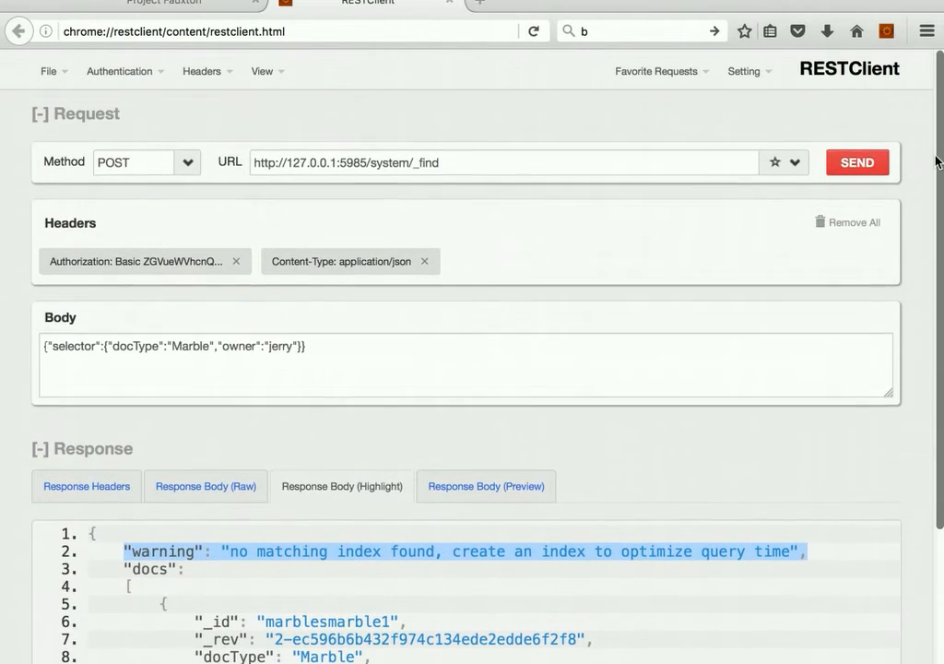